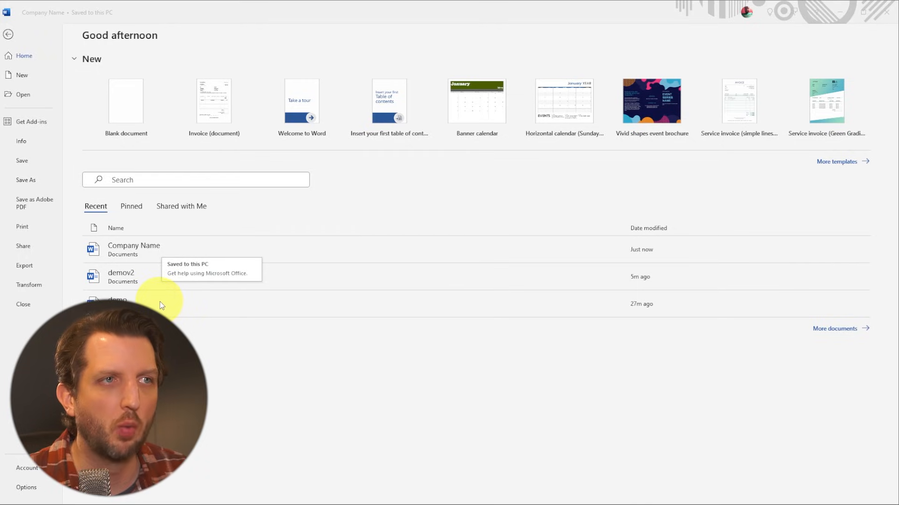
pyautogui.moveTo(229, 94)
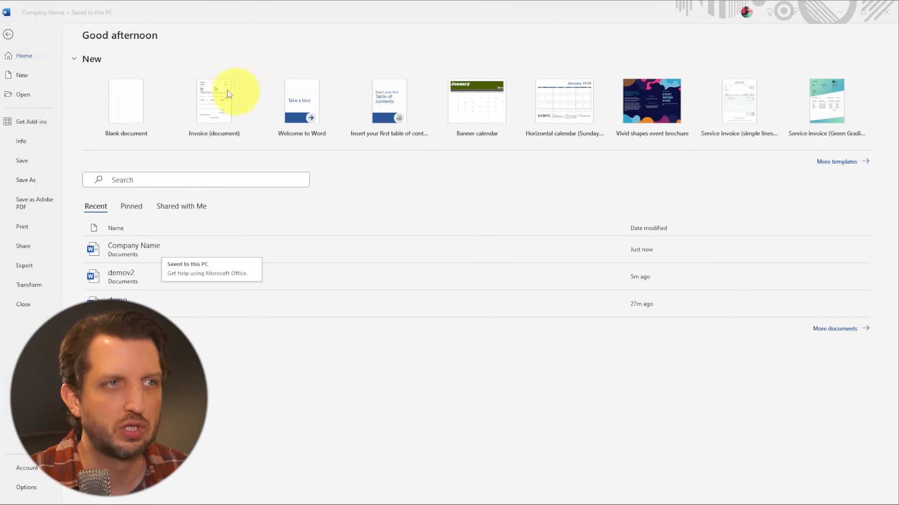
pyautogui.moveTo(195, 117)
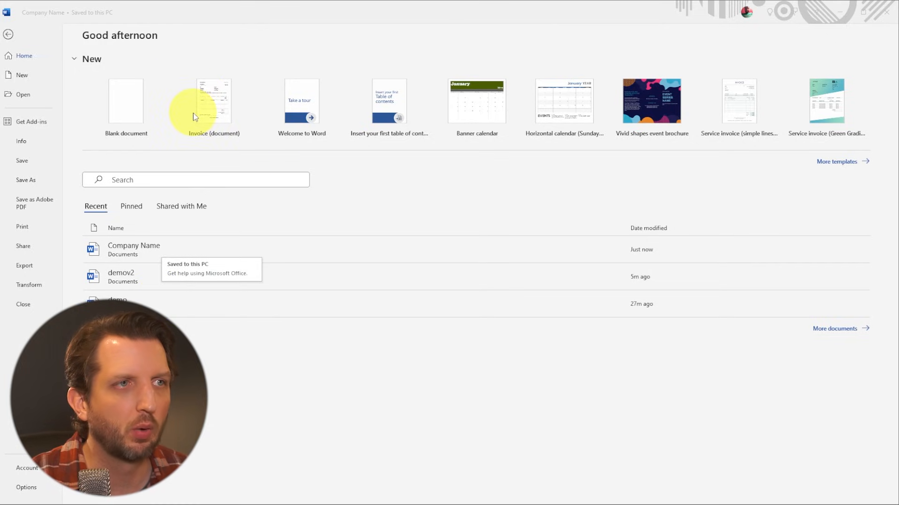
pyautogui.moveTo(23, 100)
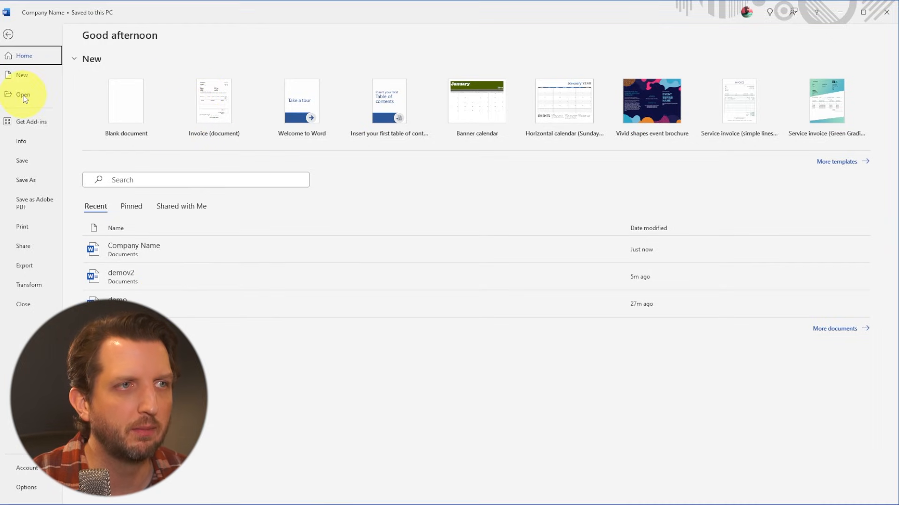
# Step: Browse This PC and open the invoice PDF from Documents
pyautogui.click(22, 95)
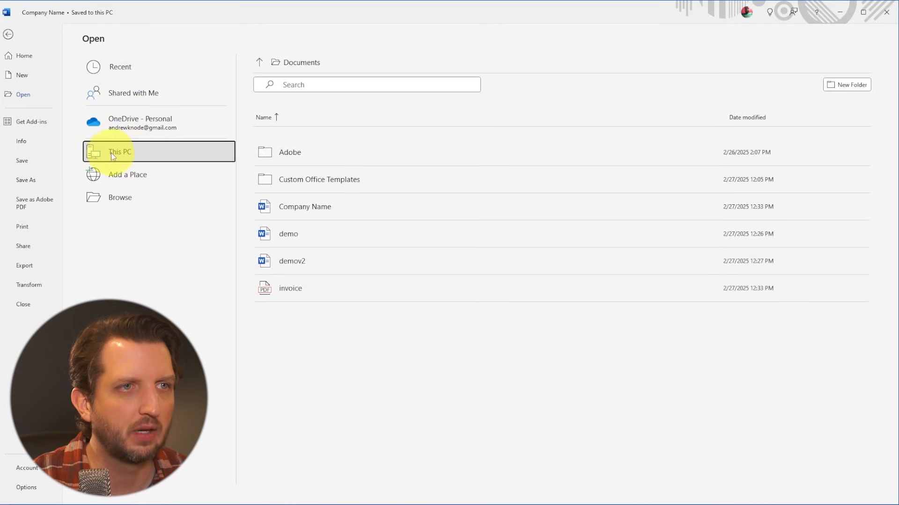
pyautogui.moveTo(223, 191)
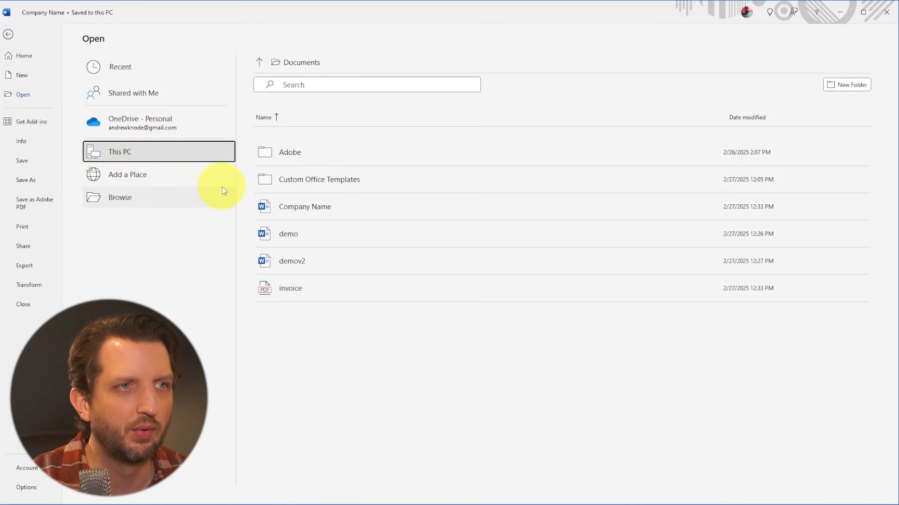
pyautogui.click(120, 197)
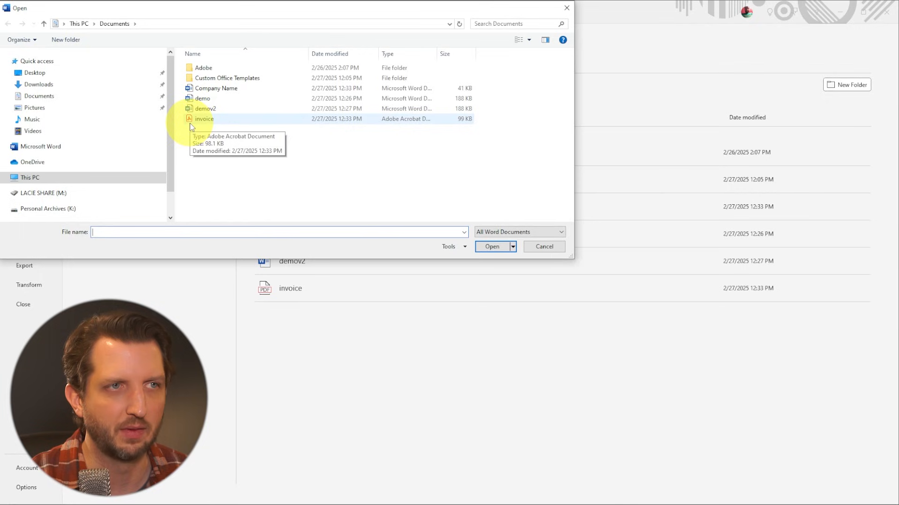
pyautogui.click(204, 119)
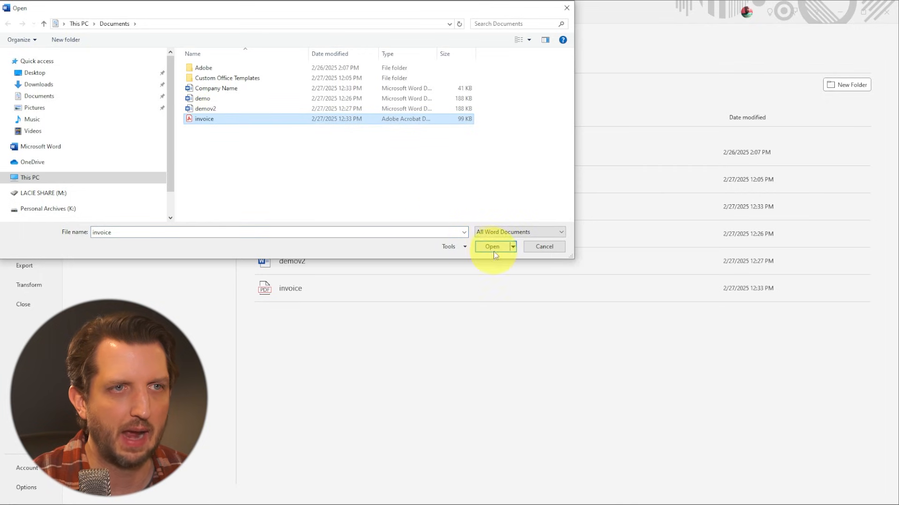
pyautogui.click(491, 247)
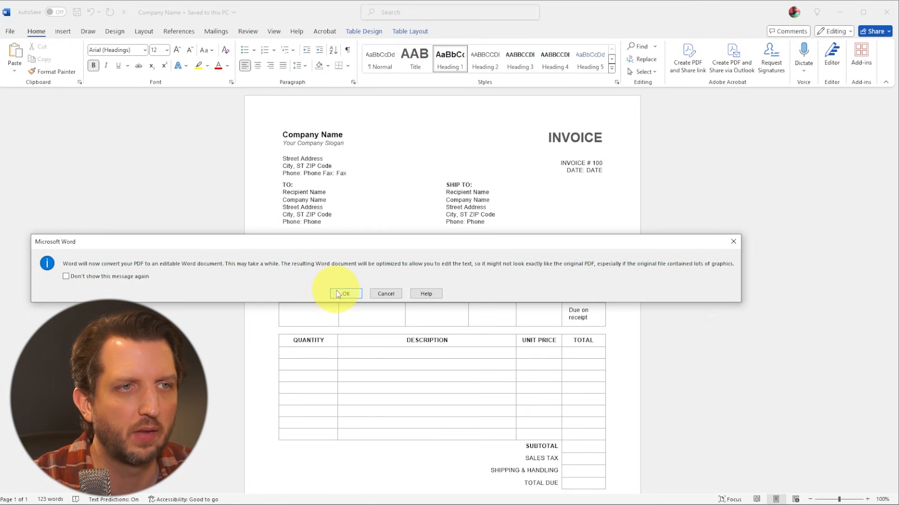
# Step: Accept Word's notice to convert the invoice PDF into an editable document
pyautogui.click(346, 294)
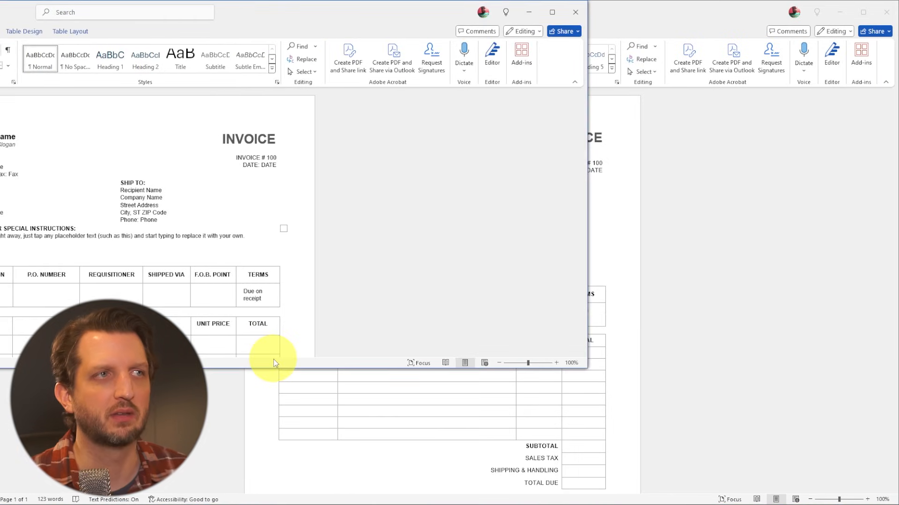
pyautogui.moveTo(269, 11)
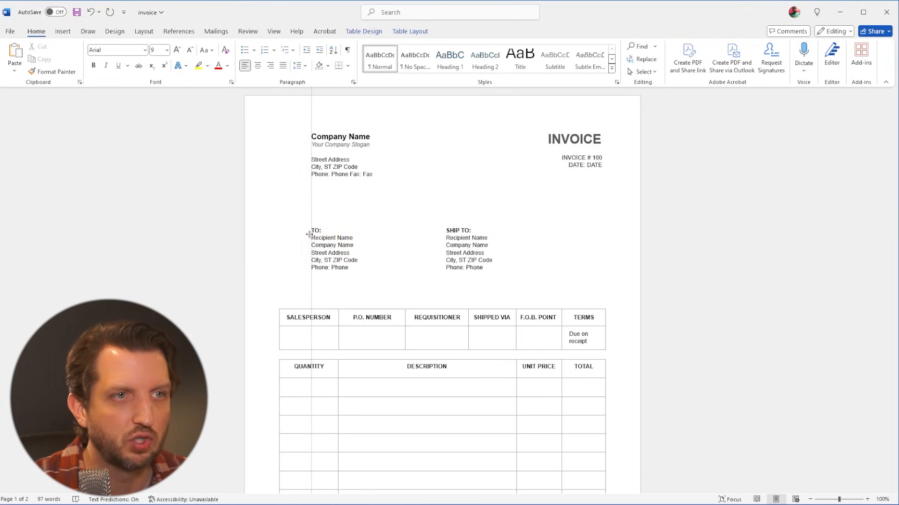
# Step: Replace the 'Recipient Name' placeholder under TO: with 'Bob Smith'
pyautogui.doubleClick(331, 238)
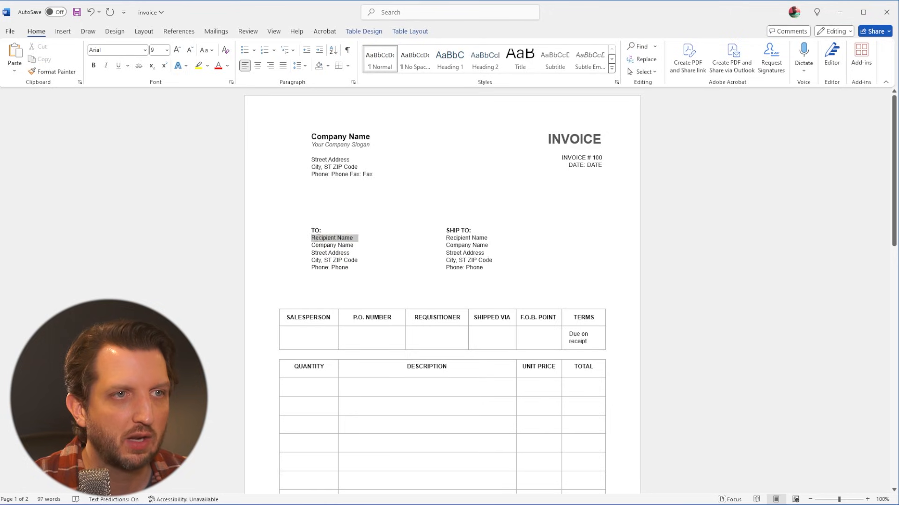
pyautogui.write('Bo')
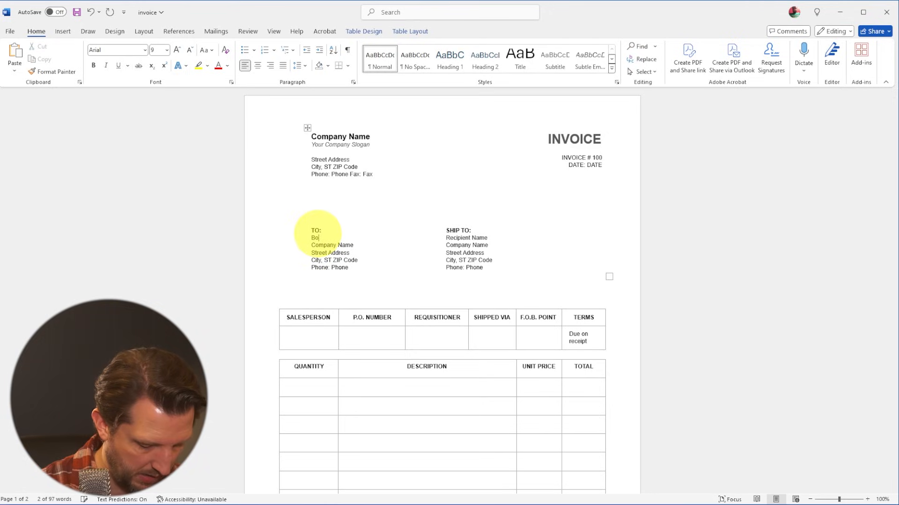
pyautogui.write('Smith')
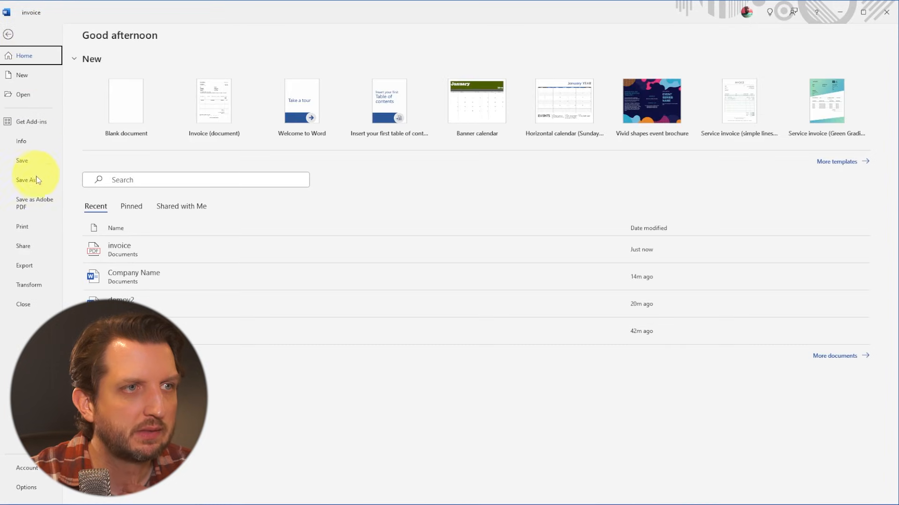
pyautogui.click(25, 180)
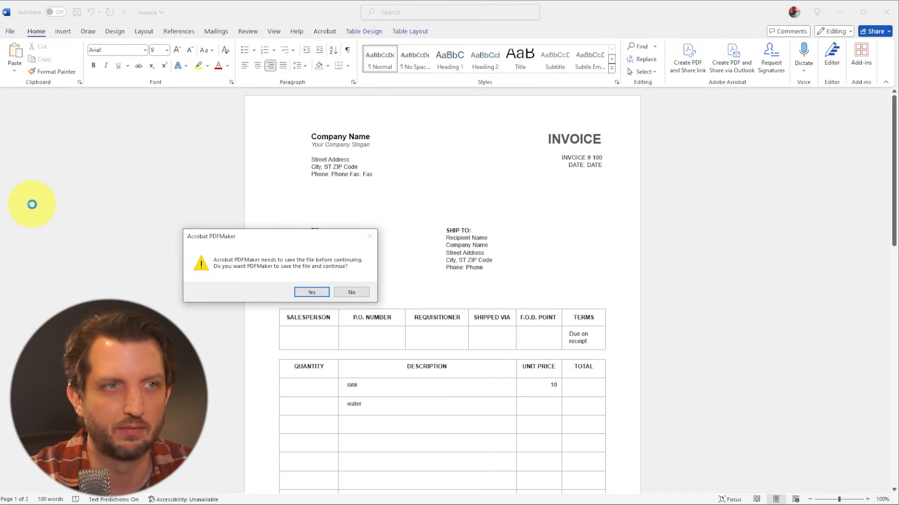
pyautogui.moveTo(149, 231)
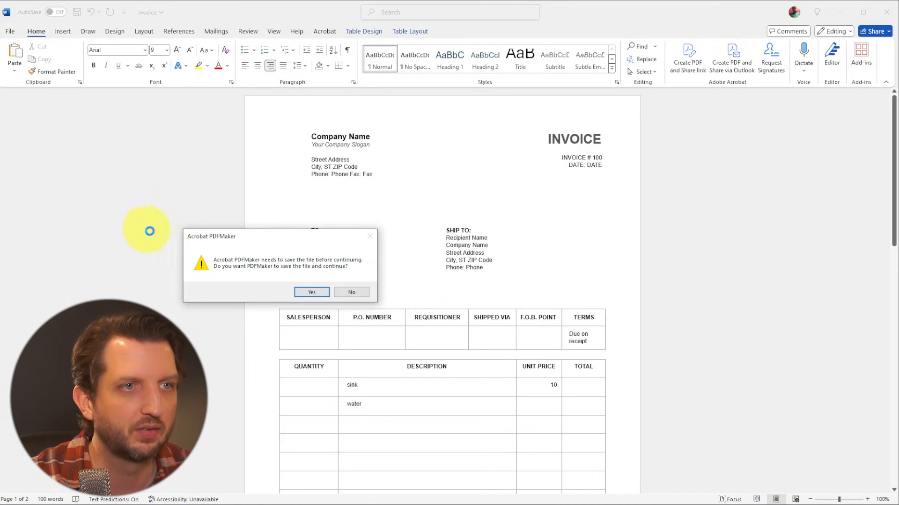
pyautogui.moveTo(271, 295)
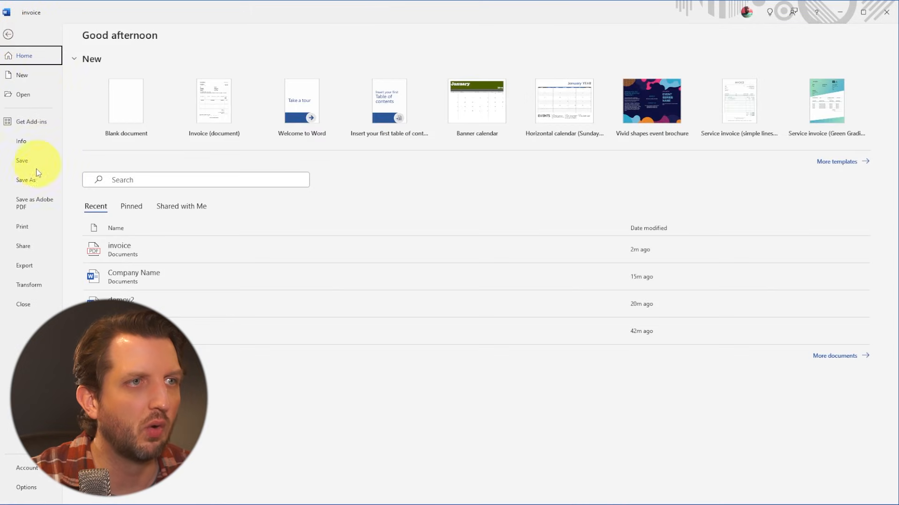
# Step: Save the invoice as the Word document 'invoiceWord' (.docx)
pyautogui.click(26, 180)
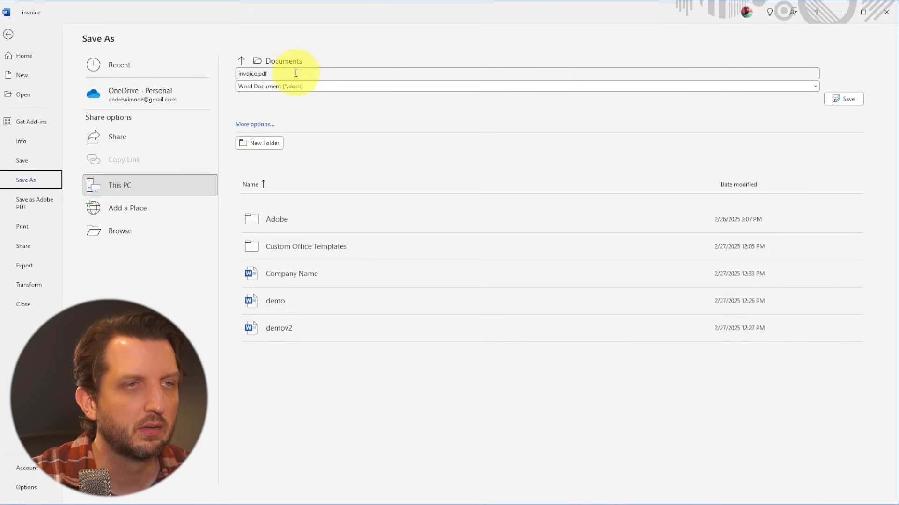
pyautogui.click(270, 74)
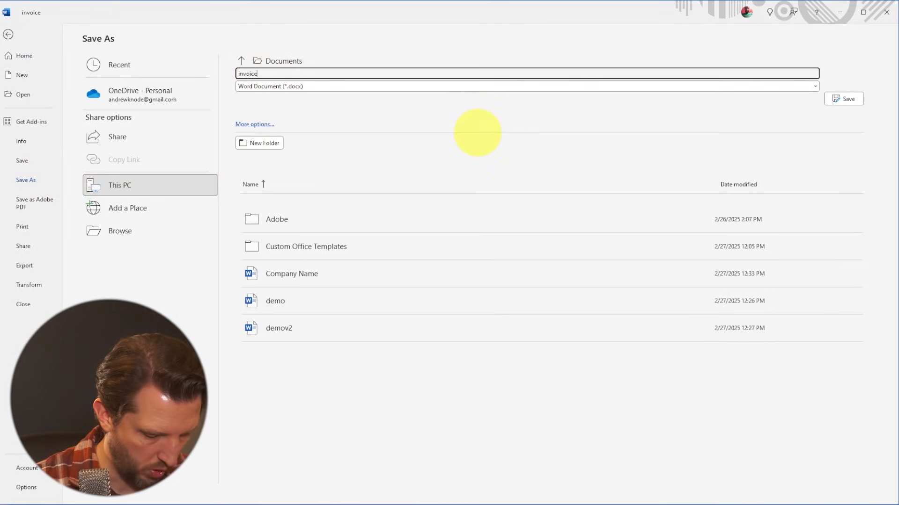
pyautogui.write('Word')
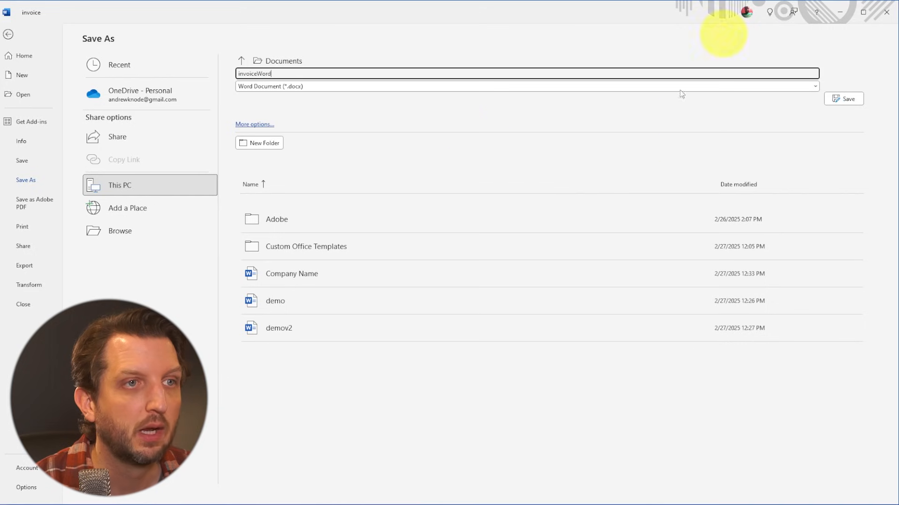
pyautogui.click(843, 99)
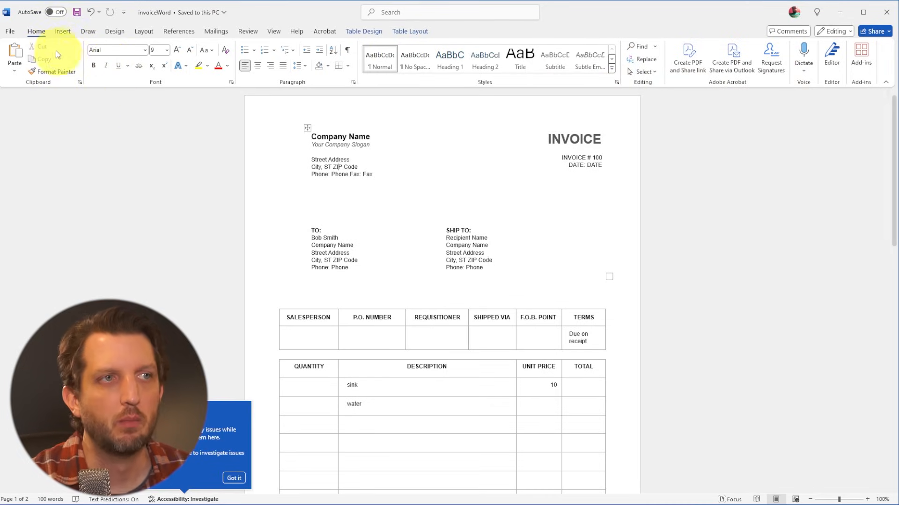
# Step: Export the document as an Adobe PDF named 'invoiceWord'
pyautogui.click(19, 31)
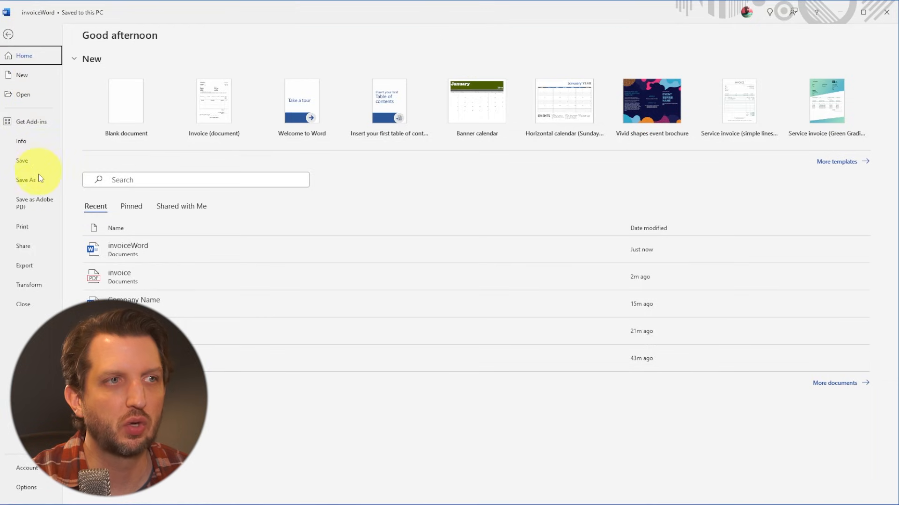
pyautogui.click(34, 203)
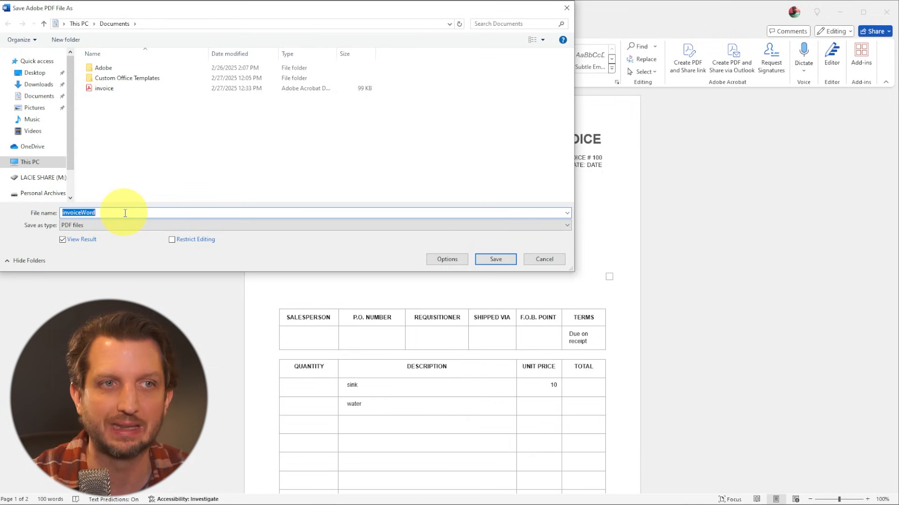
pyautogui.click(495, 259)
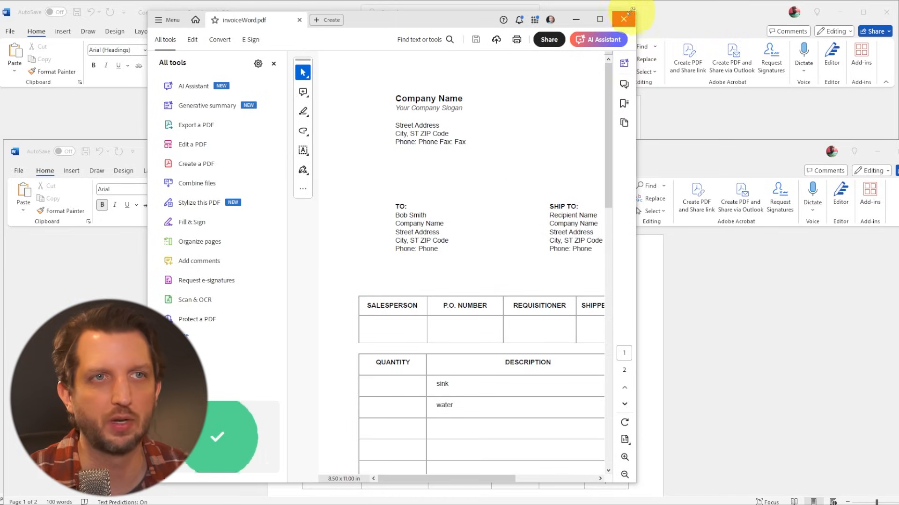
# Step: Close the invoiceWord PDF window in Adobe Acrobat
pyautogui.click(624, 19)
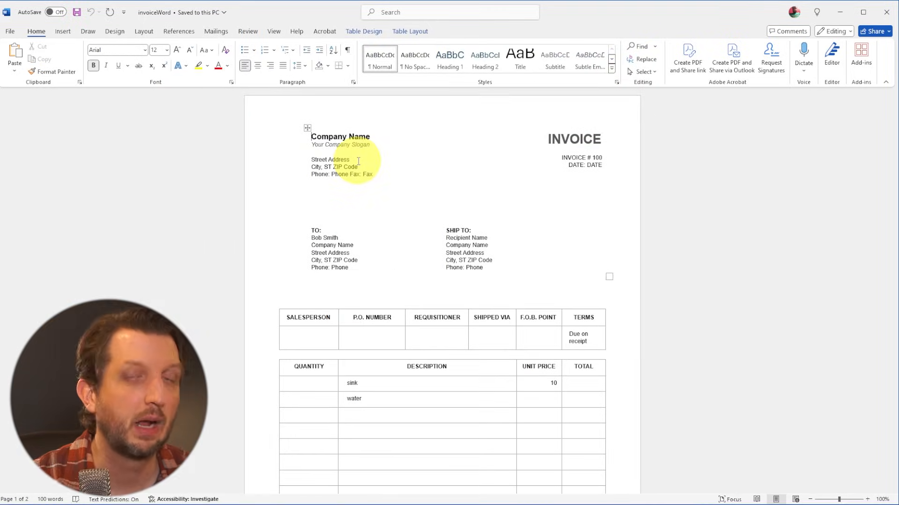